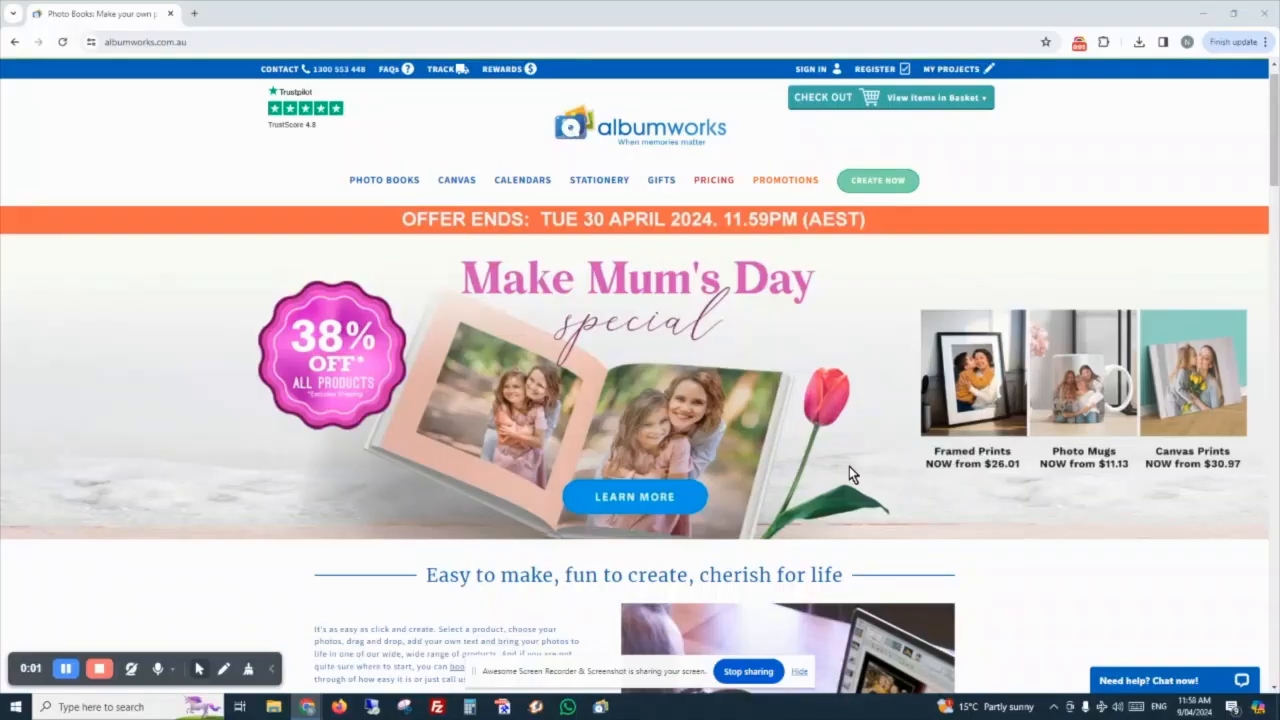
mouse_move(878, 504)
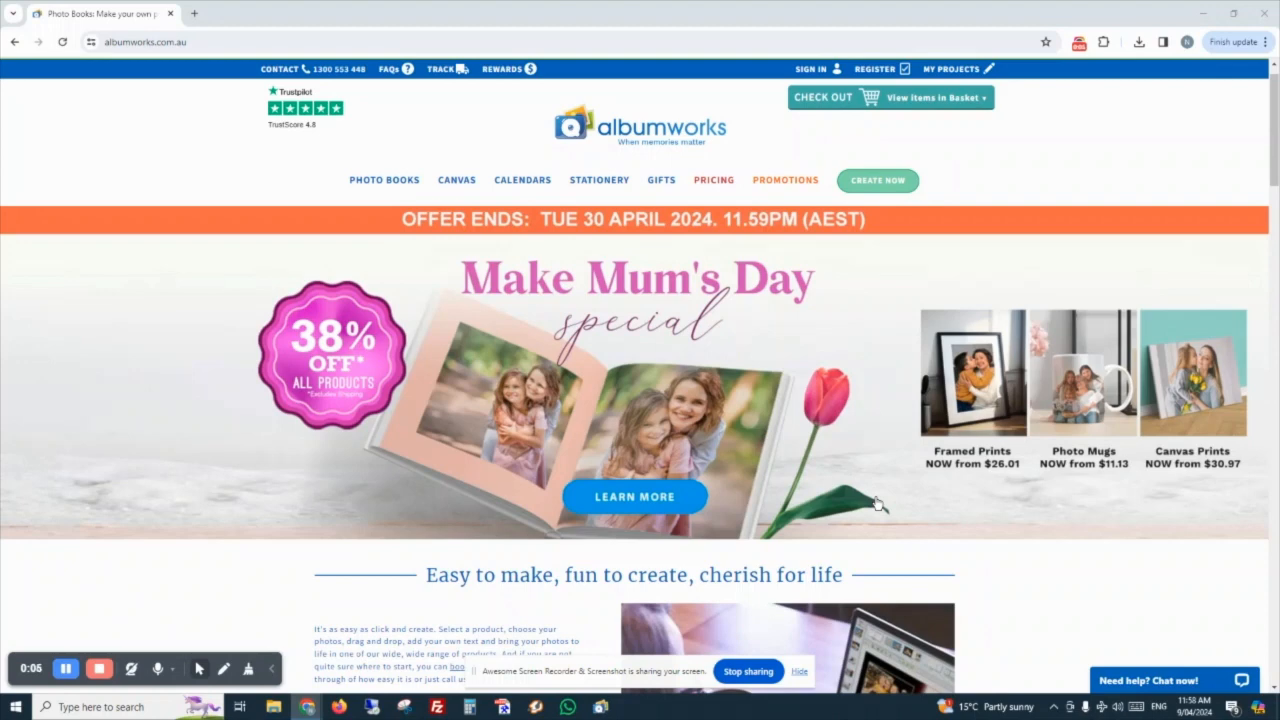
mouse_move(882, 512)
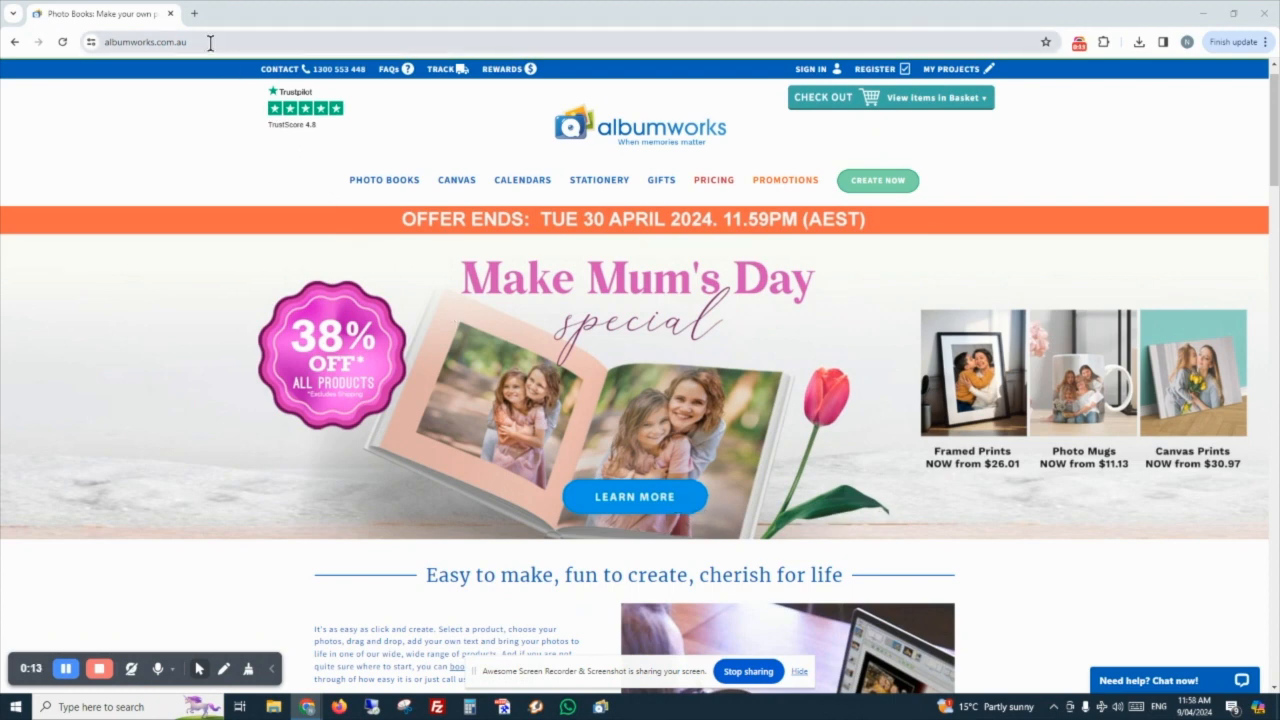
Fill the Create Now sign-up with name and email, pass the robot check, and request the free editor download
click(144, 42)
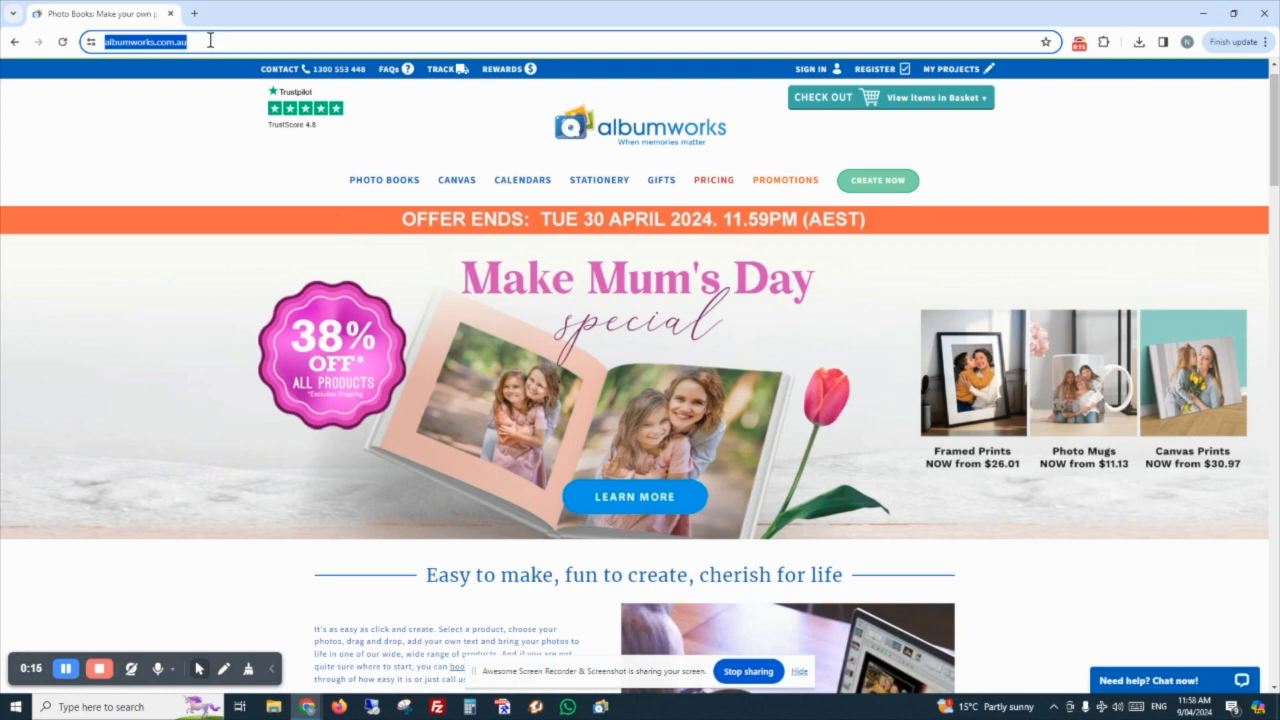
mouse_move(280, 80)
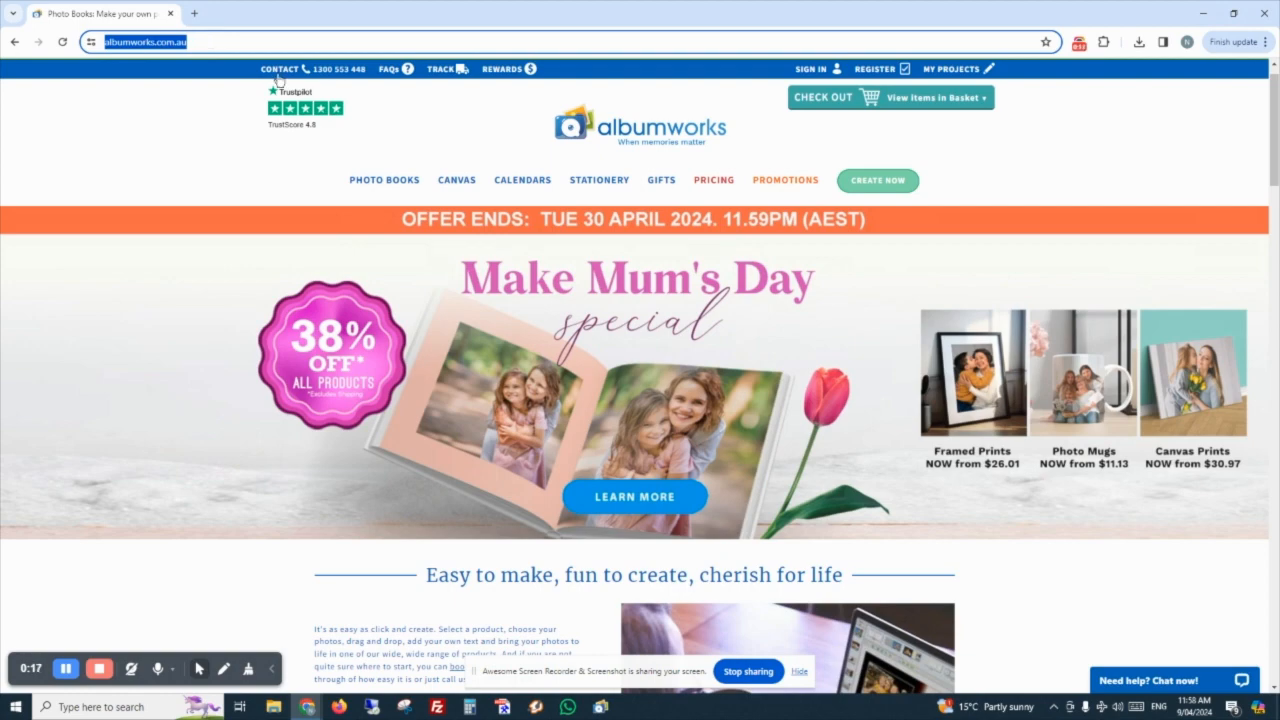
click(876, 180)
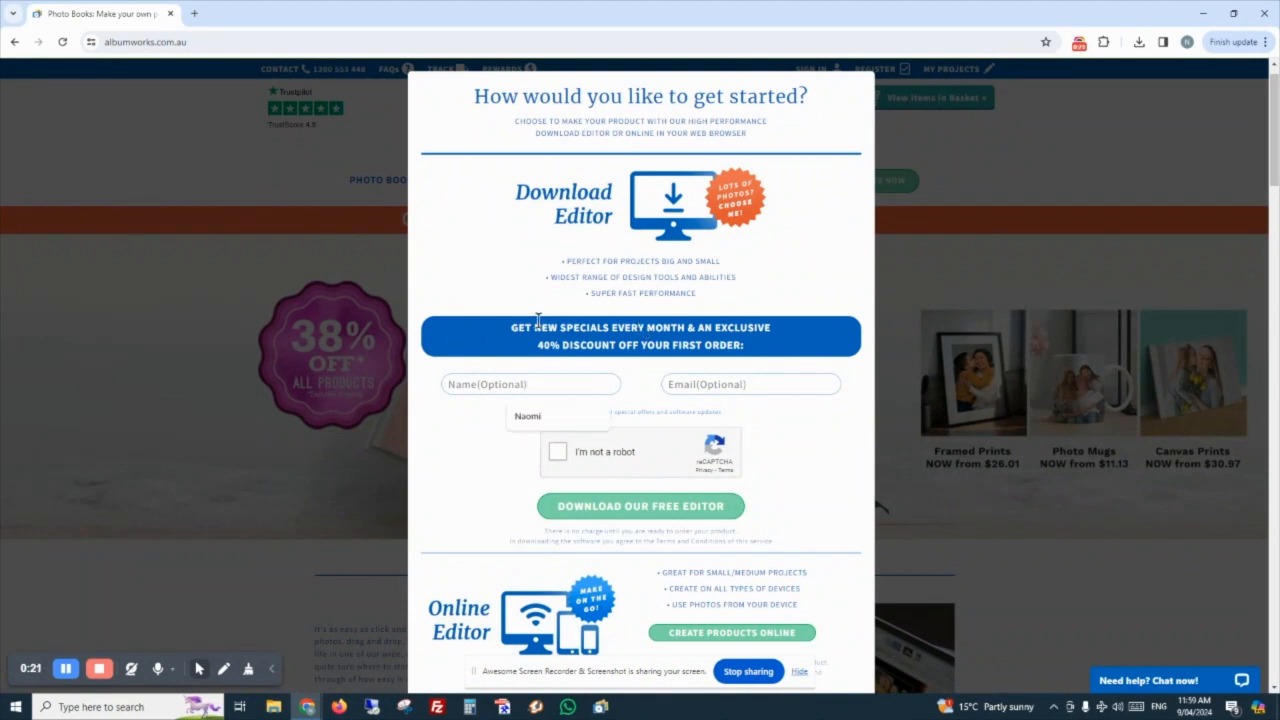
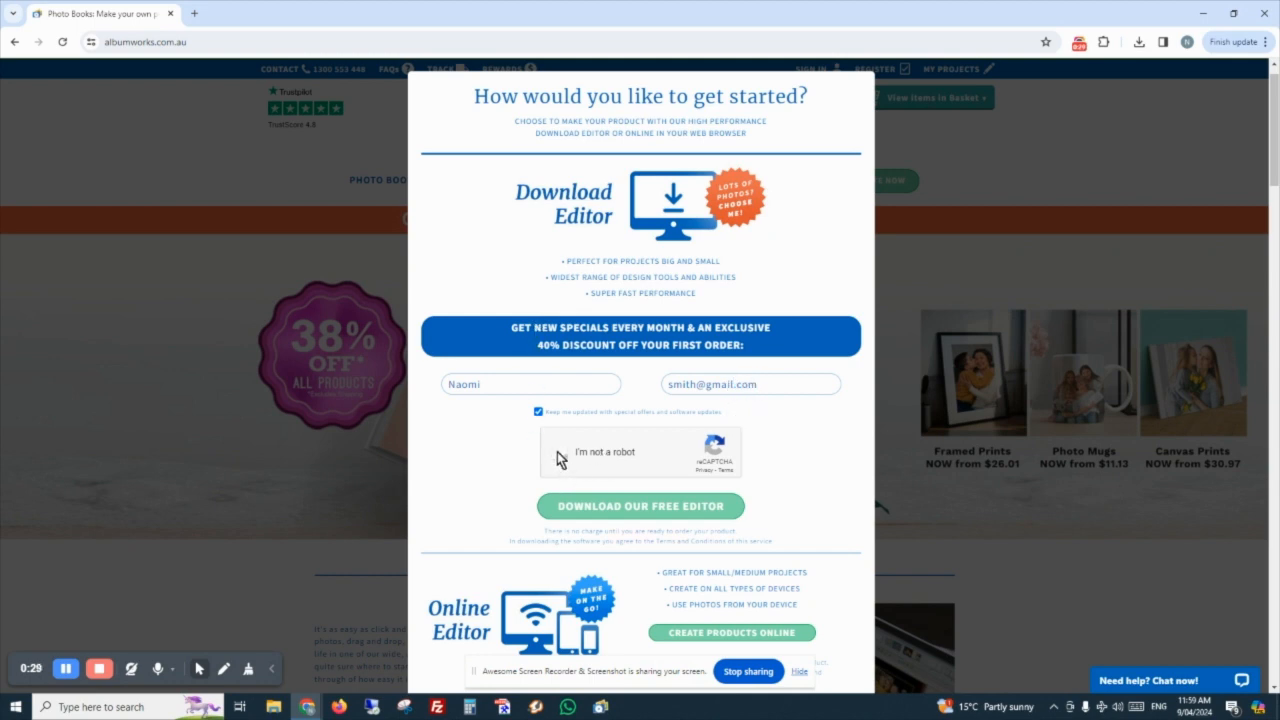
click(562, 452)
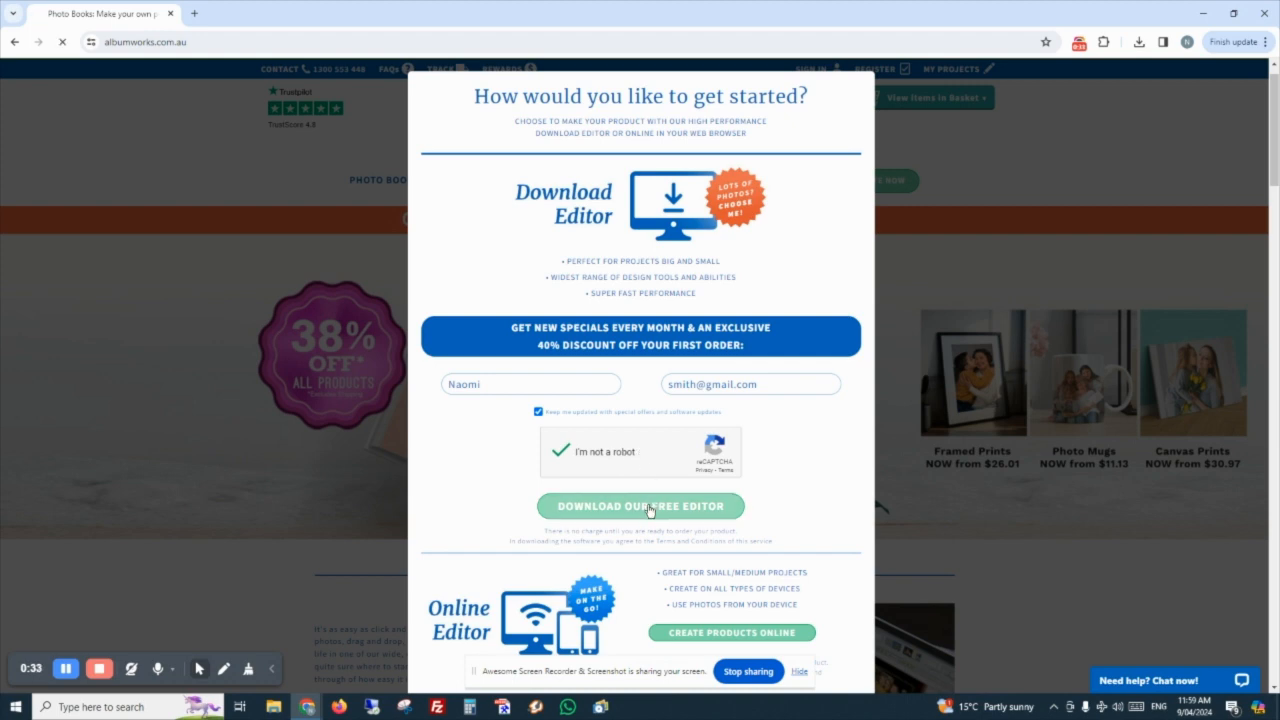
click(642, 506)
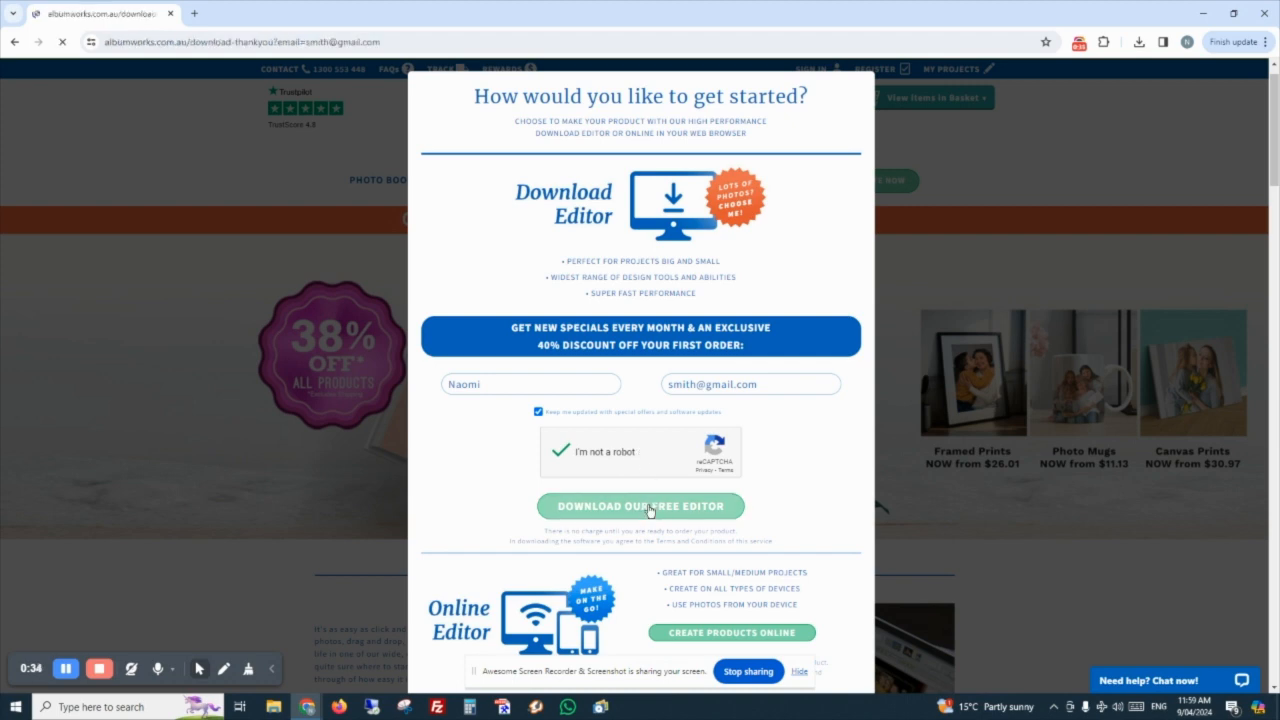
Watch albumworksSetup.exe in the browser's recent downloads until it finishes
click(642, 506)
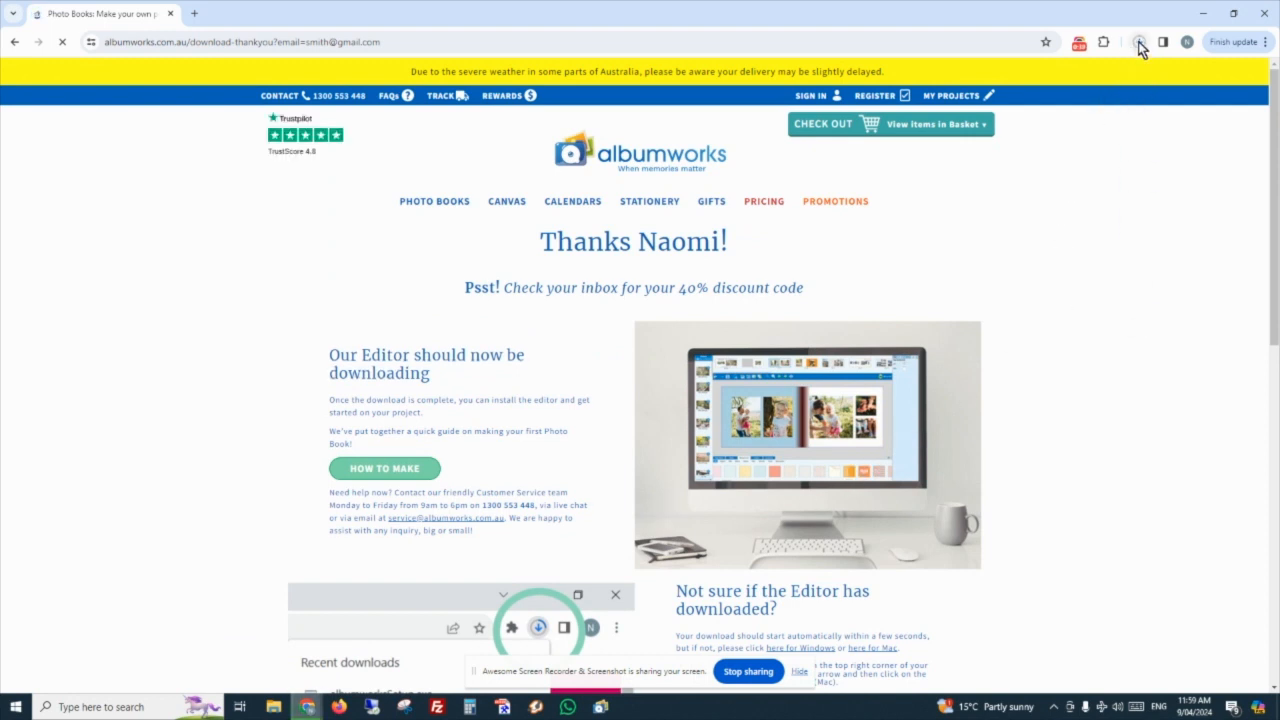
click(1140, 42)
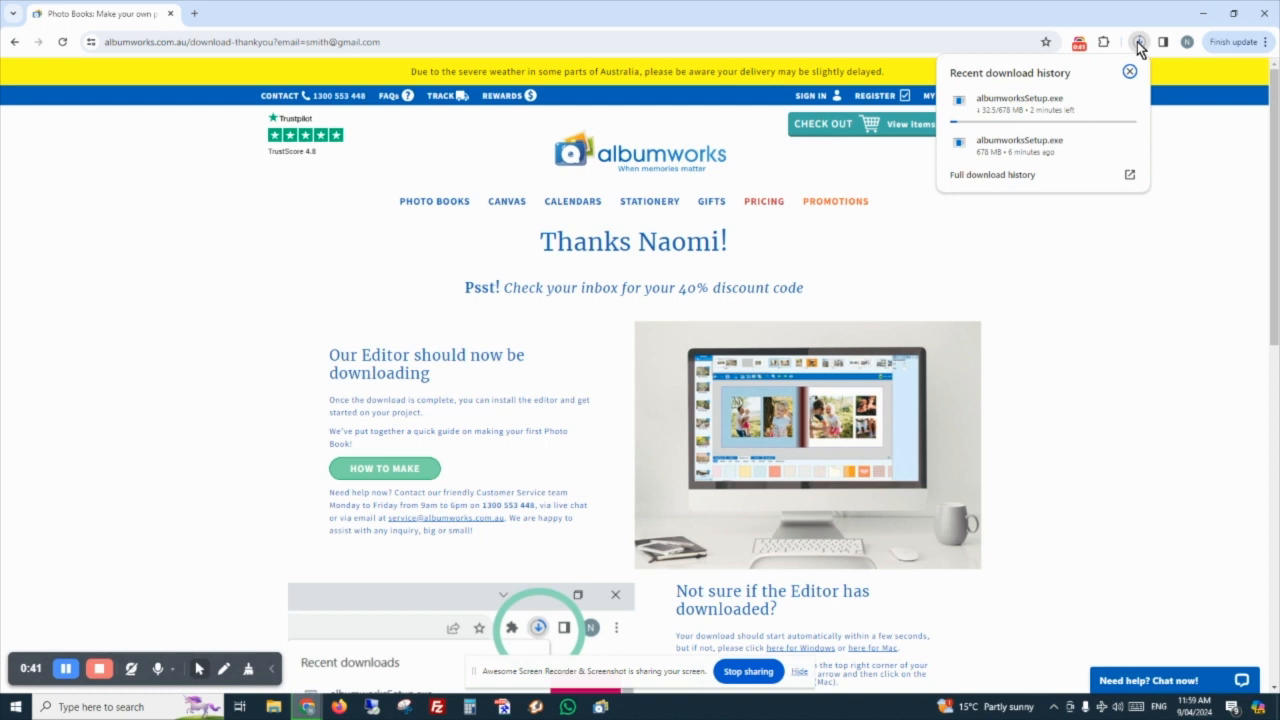
click(1138, 42)
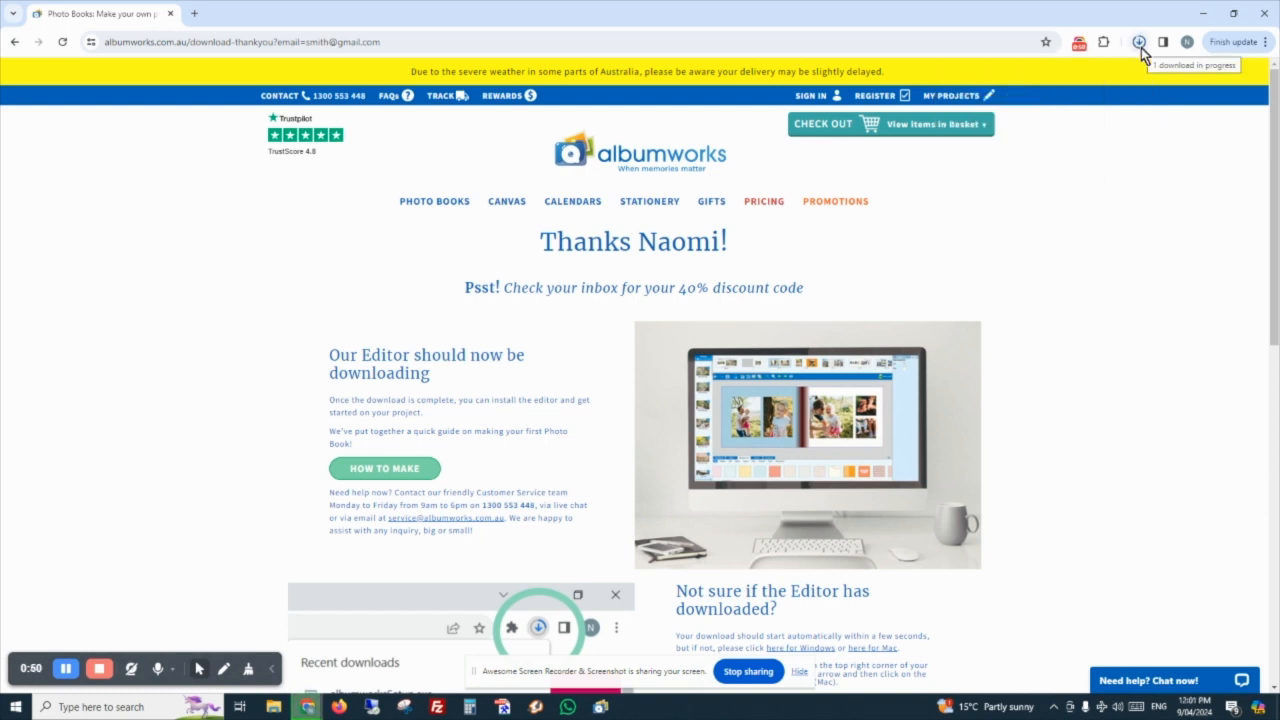
click(1138, 42)
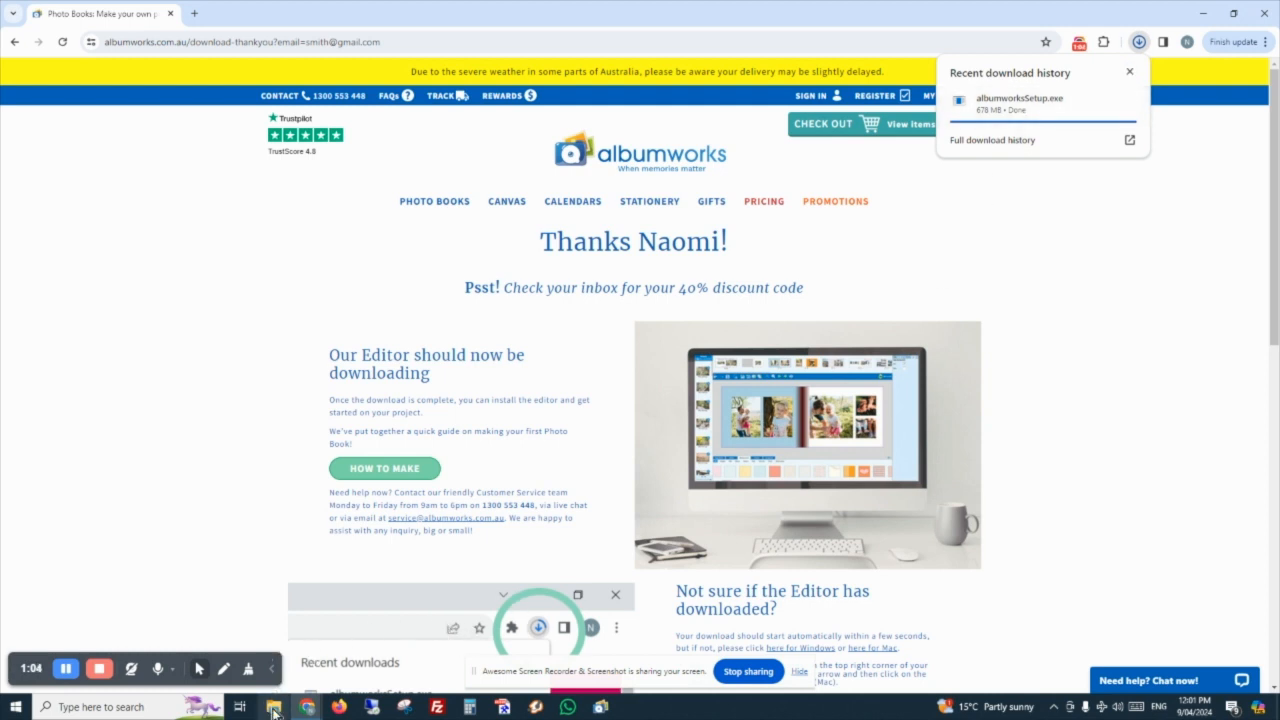
mouse_move(276, 706)
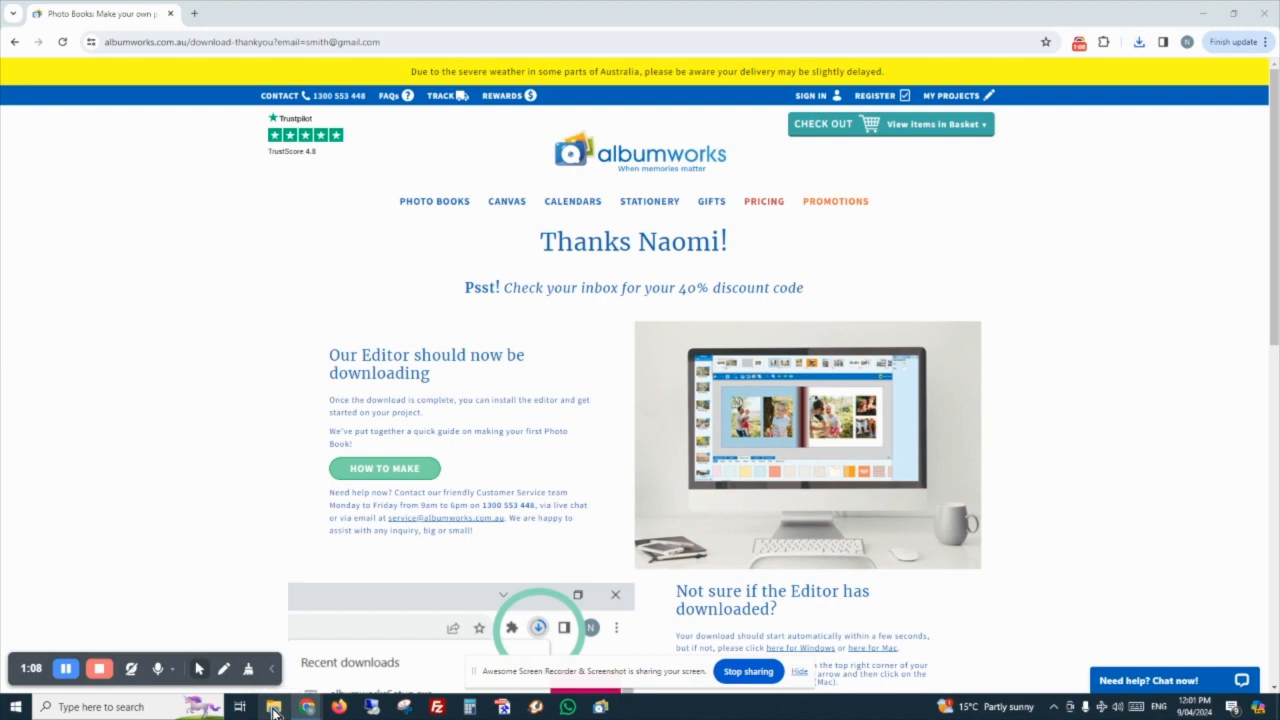
Run albumworksSetup from the Downloads folder in File Explorer
click(272, 706)
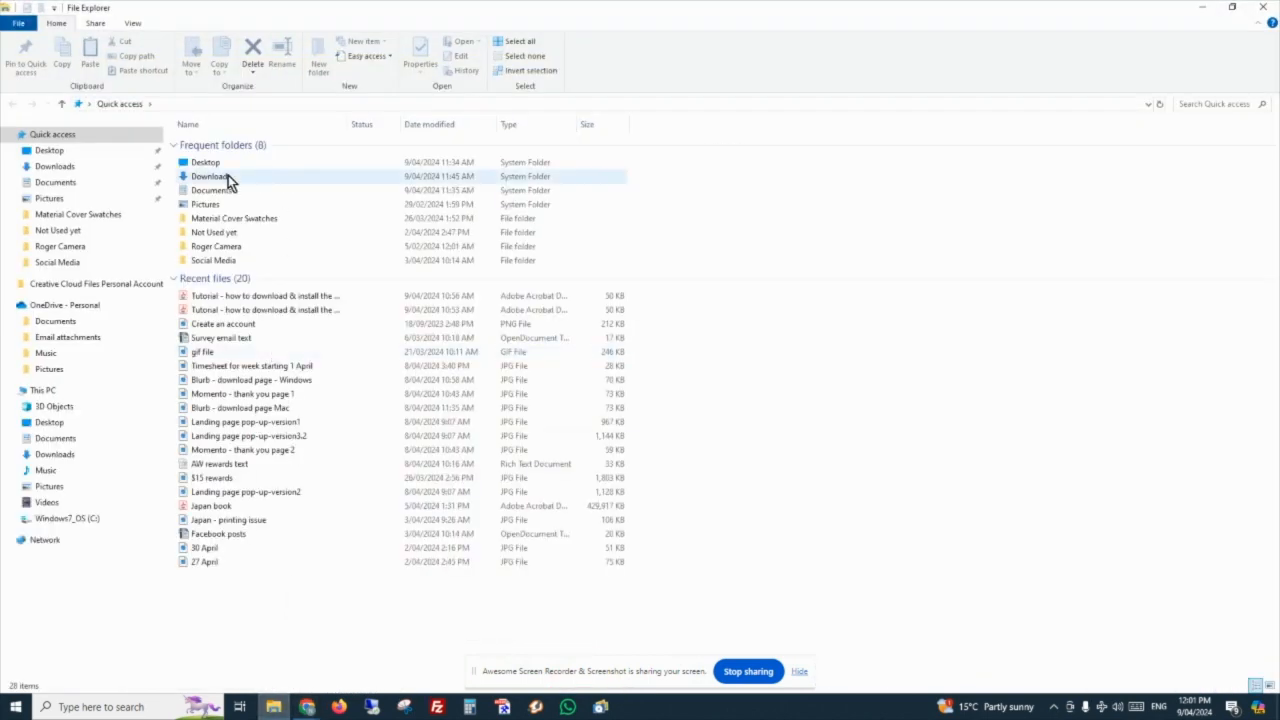
double_click(212, 176)
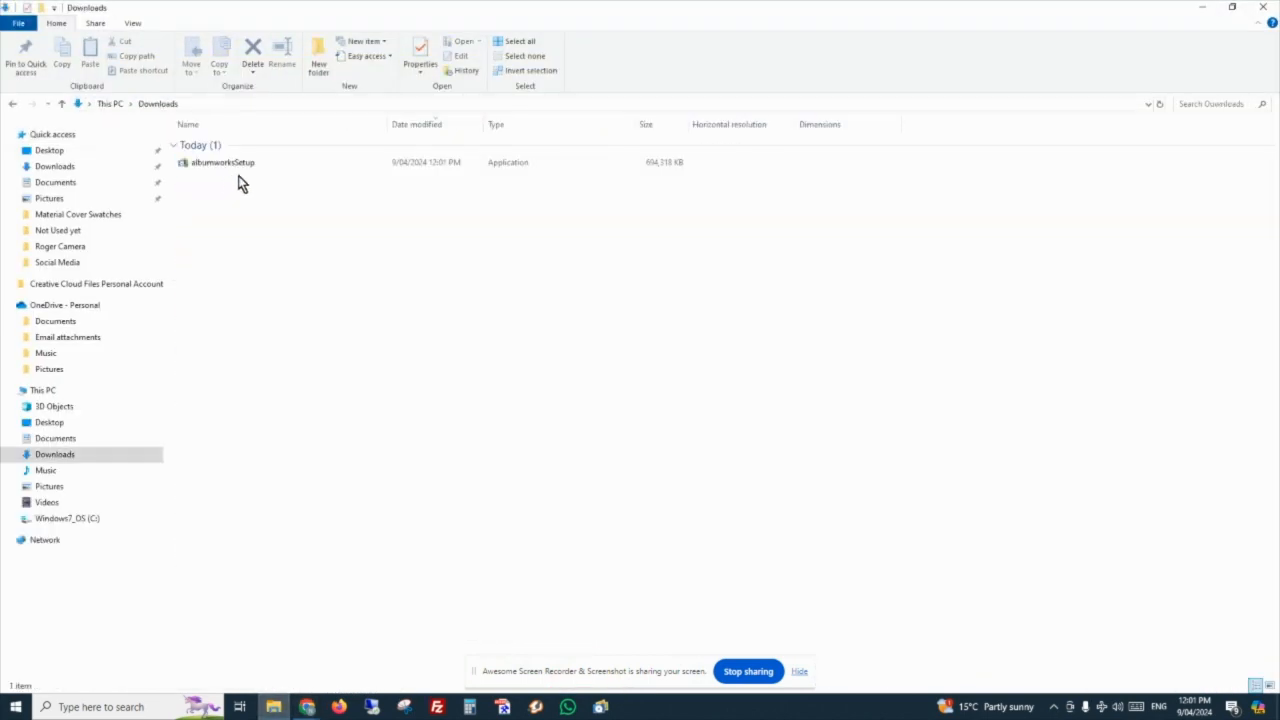
click(222, 162)
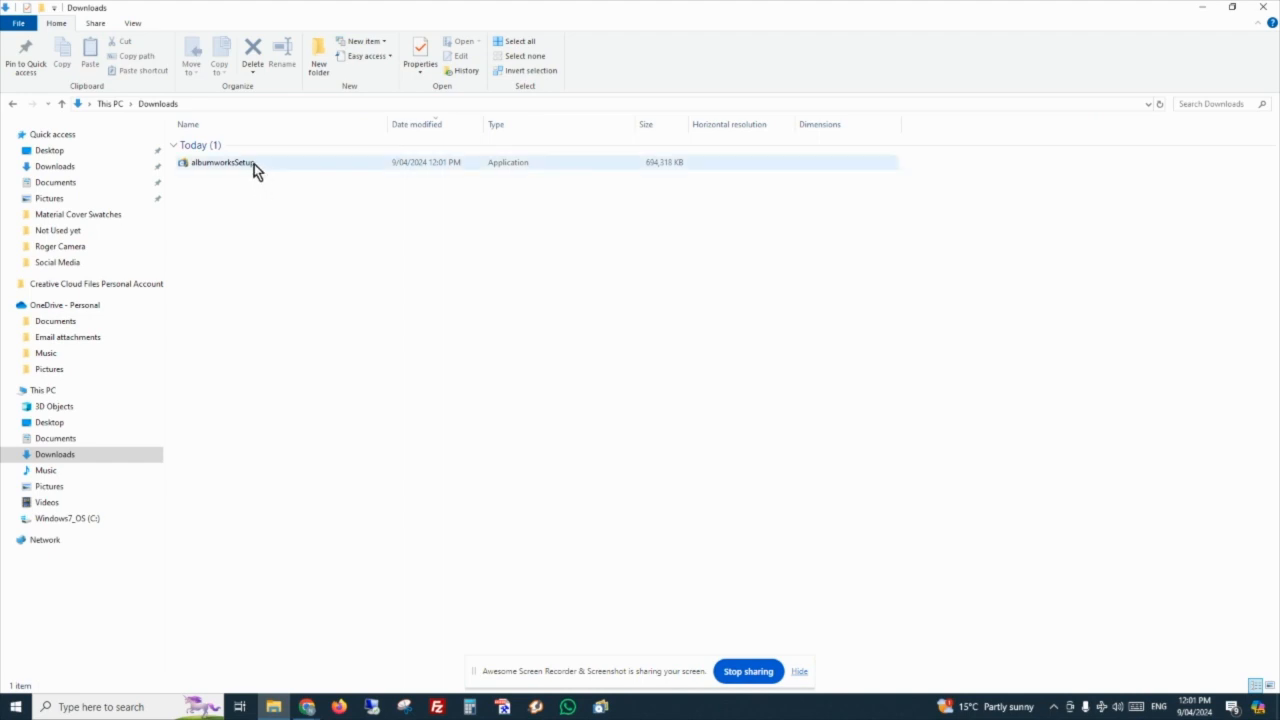
click(220, 162)
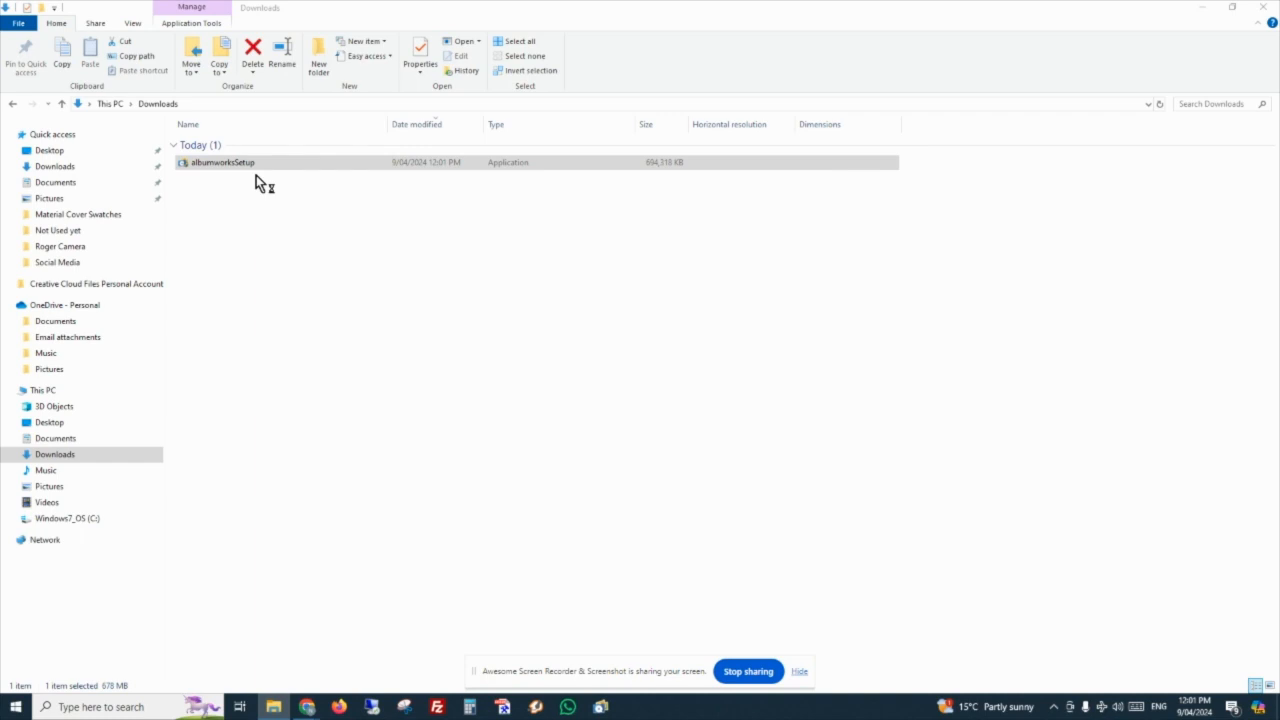
mouse_move(708, 466)
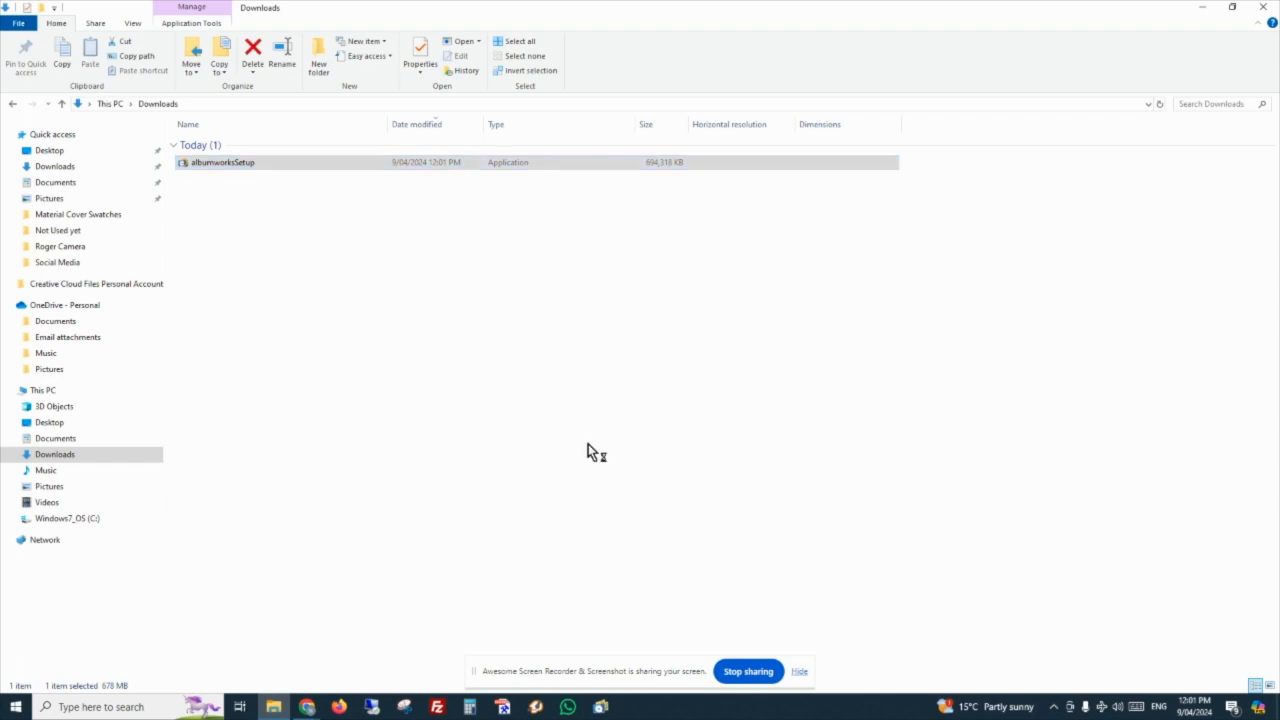
double_click(220, 162)
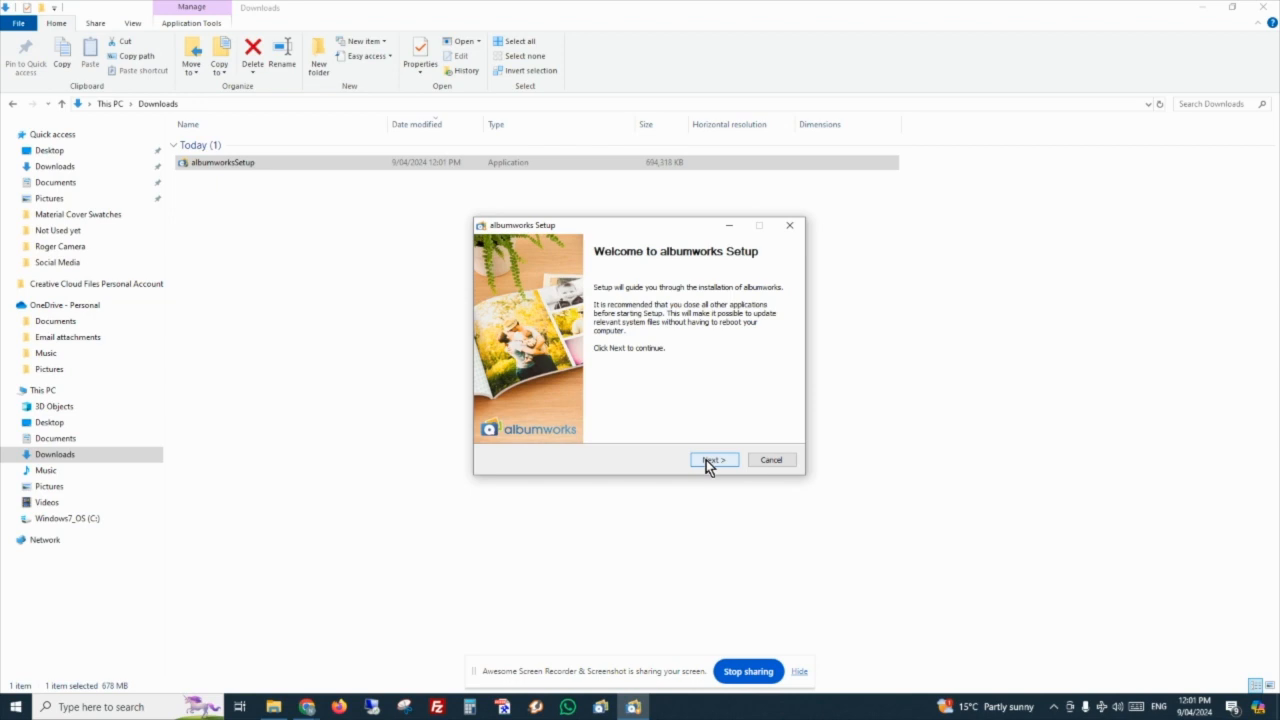
Install albumworks into the default folder through the setup wizard and finish
click(712, 458)
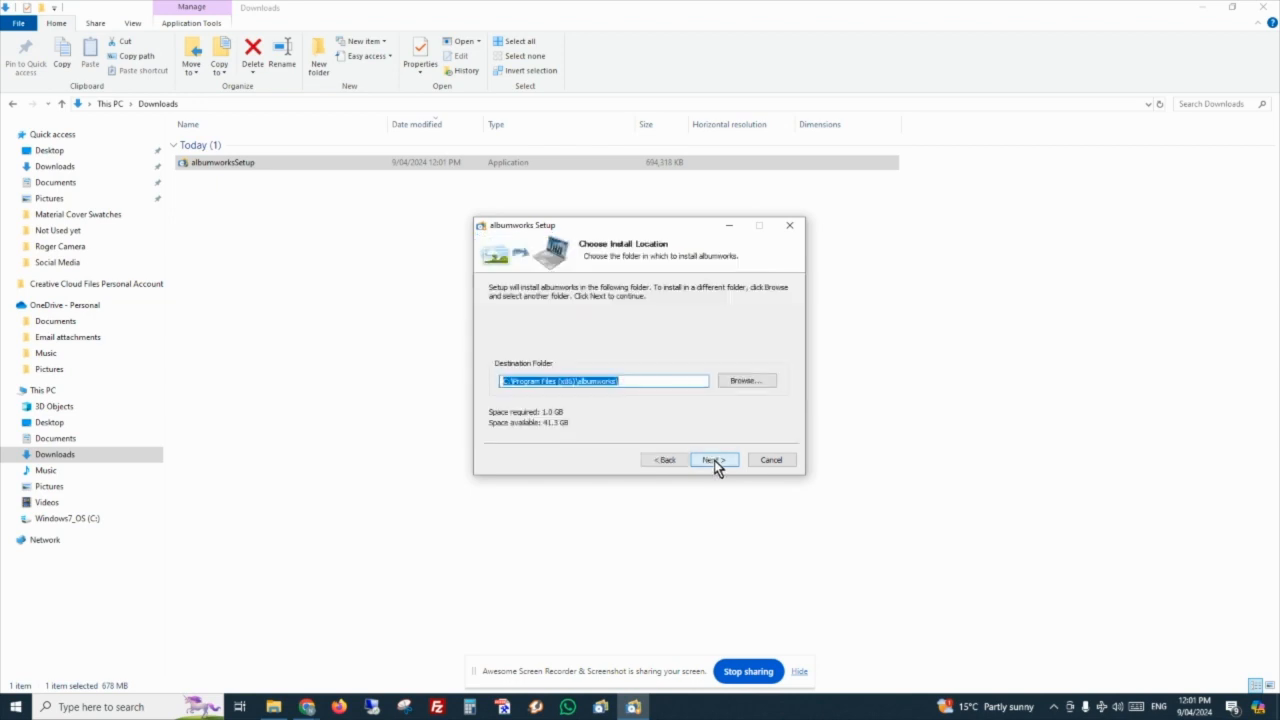
click(712, 458)
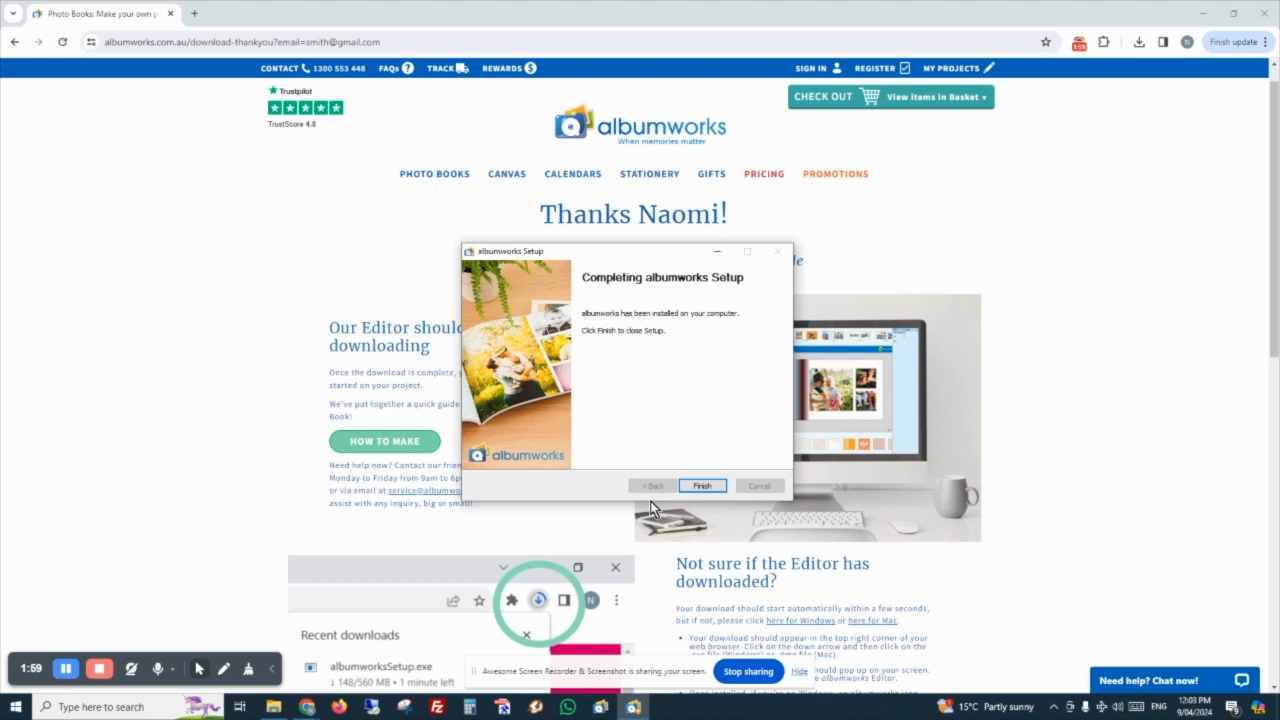
click(700, 486)
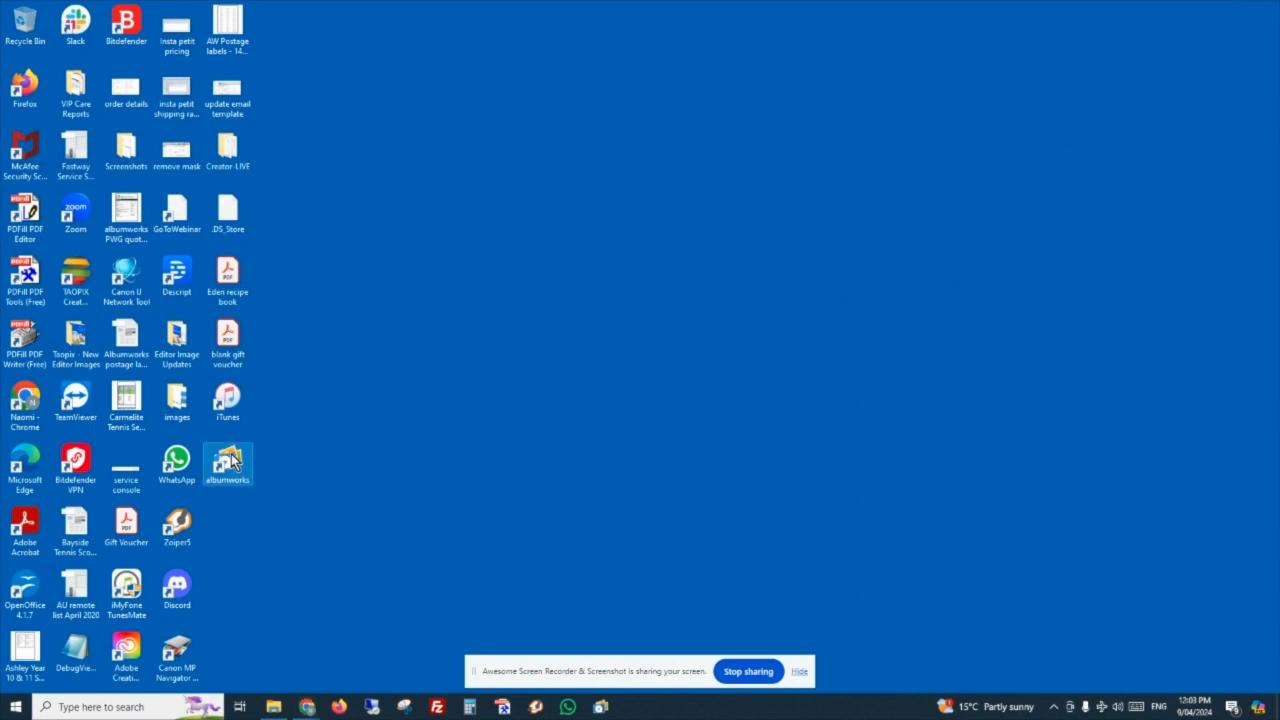
mouse_move(230, 462)
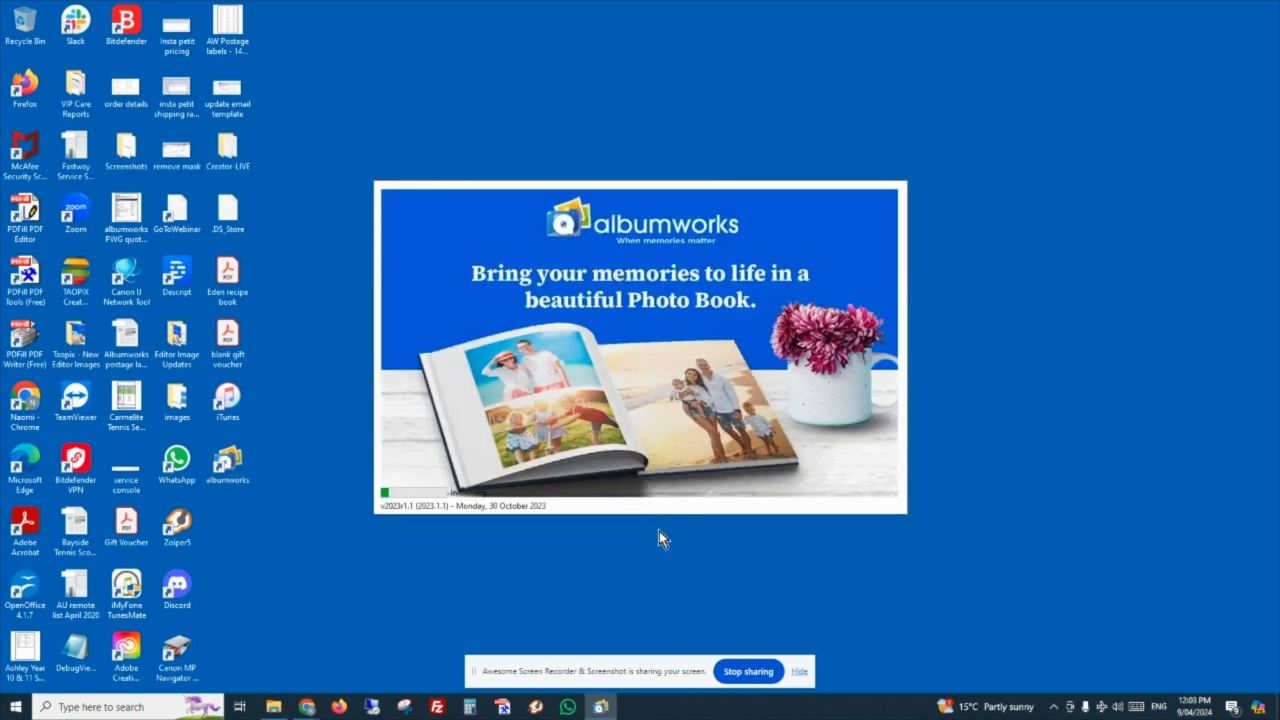
mouse_move(1012, 488)
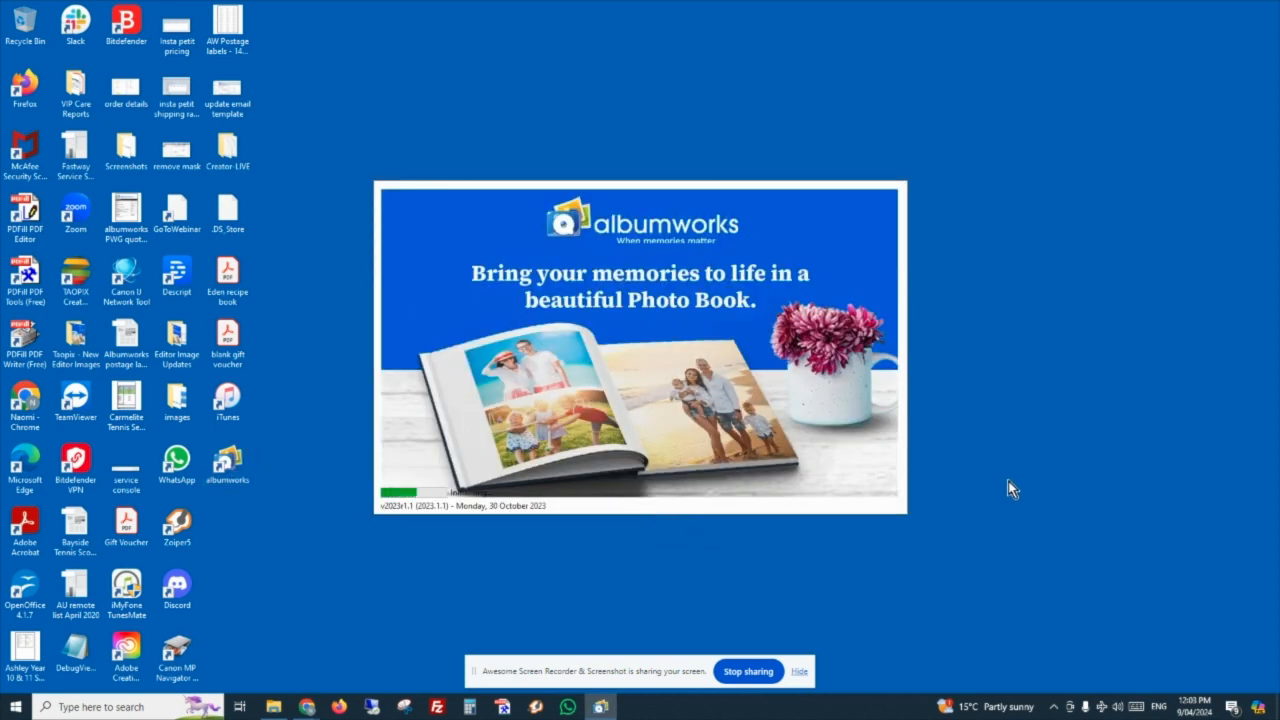